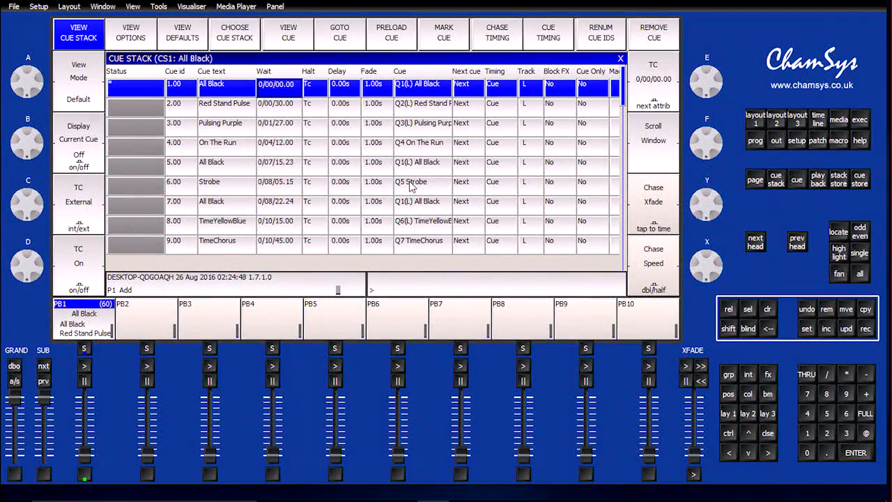
mouse_move(312, 96)
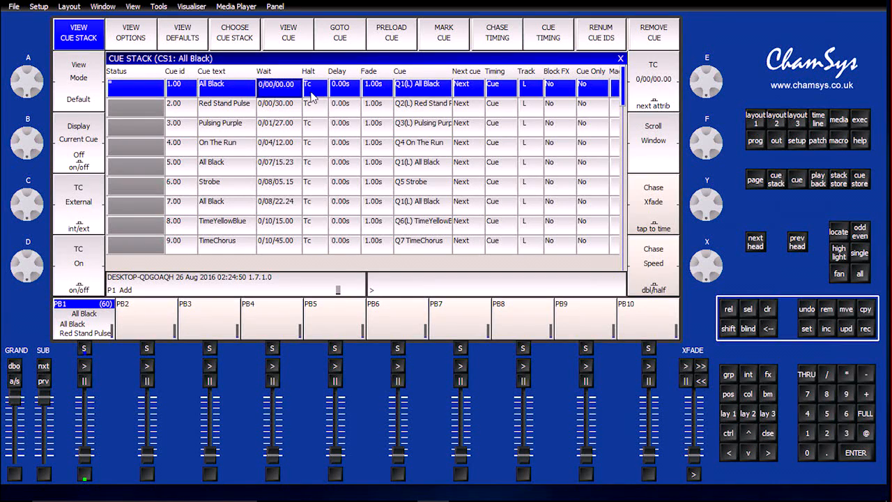
Step: Check a cue's halt type choices and leave it halting on timecode unchanged
click(312, 85)
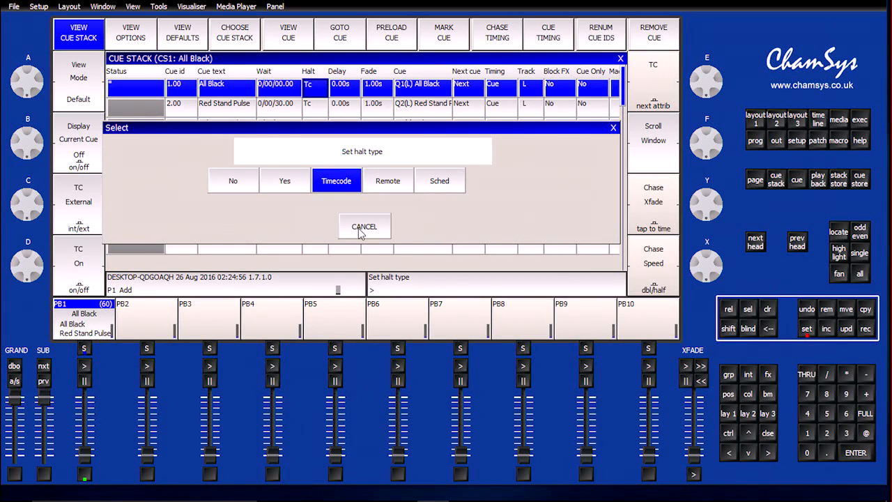
click(364, 225)
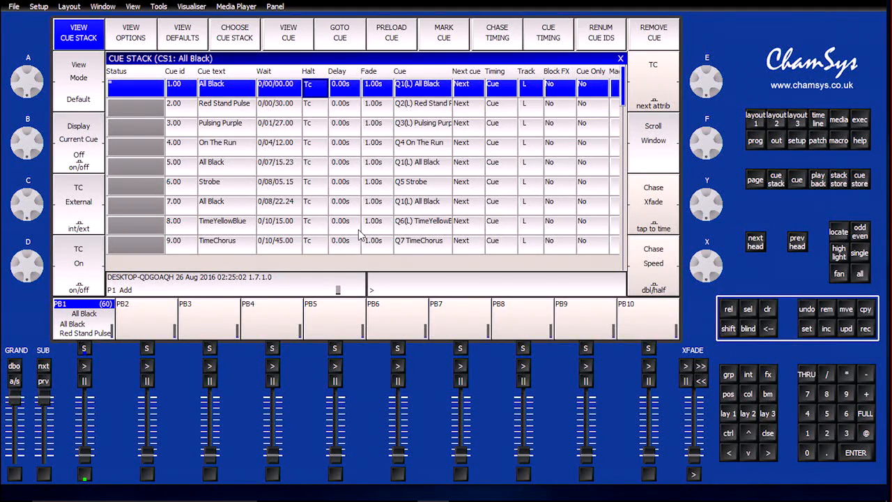
mouse_move(407, 111)
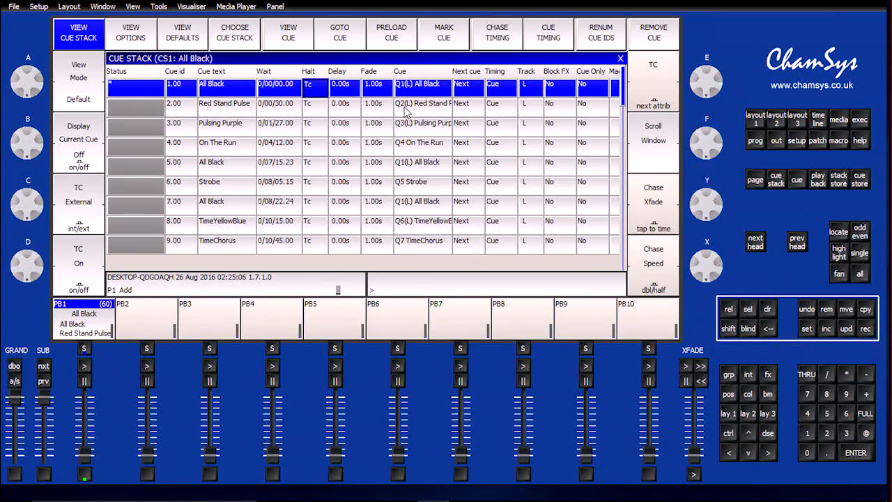
mouse_move(212, 165)
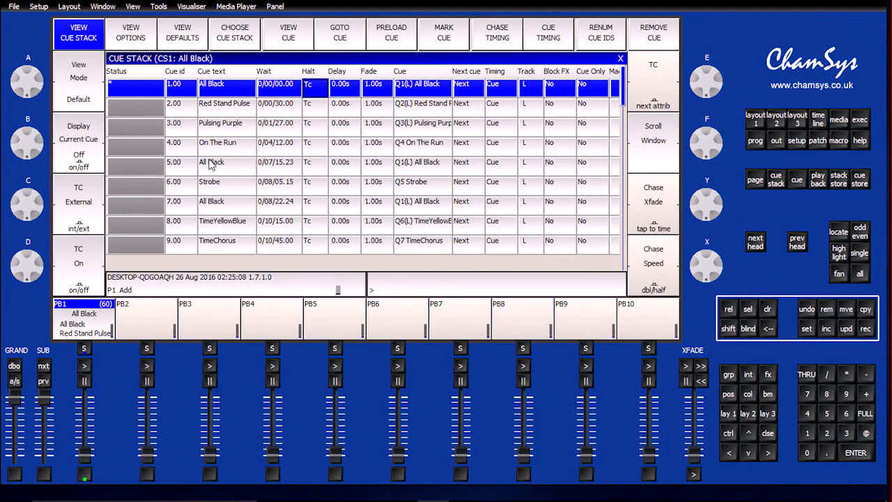
mouse_move(90, 202)
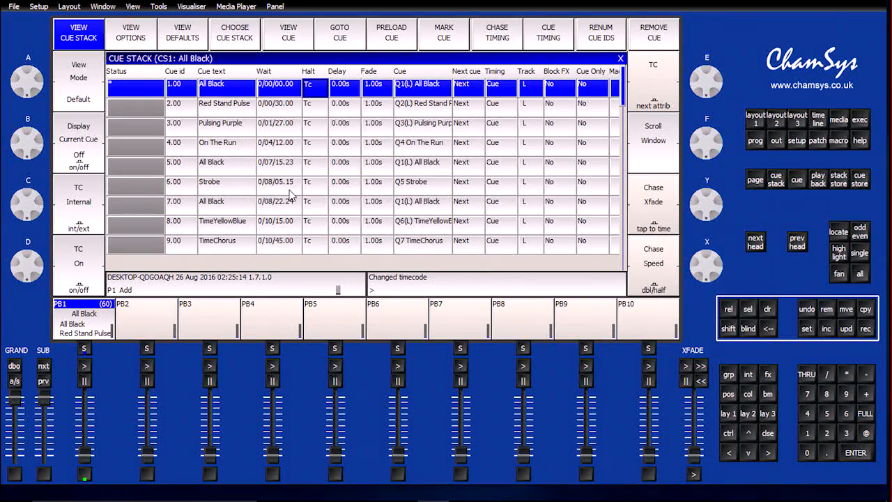
Step: Review the System/Wings and DMX I/O setup pages, then go to View Settings
click(183, 33)
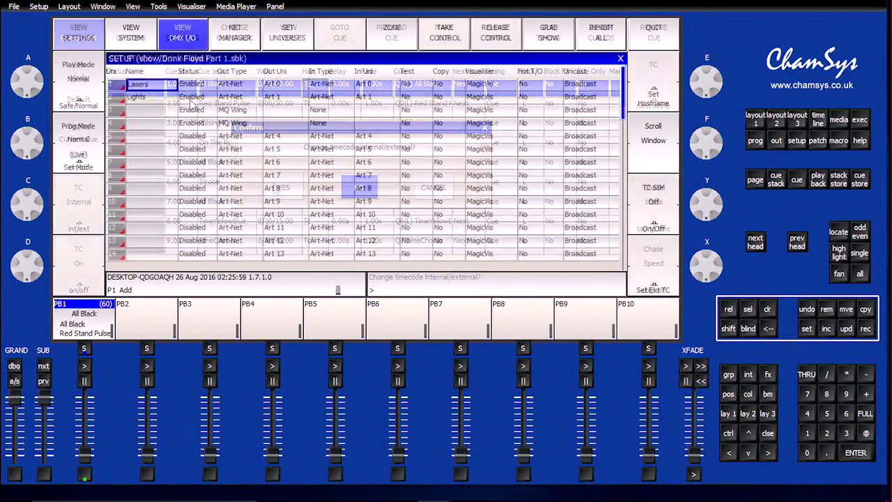
click(131, 33)
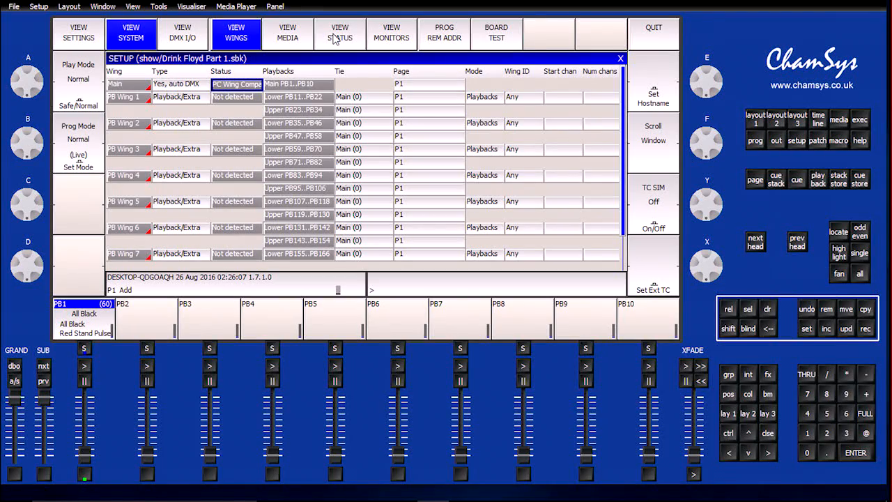
click(182, 33)
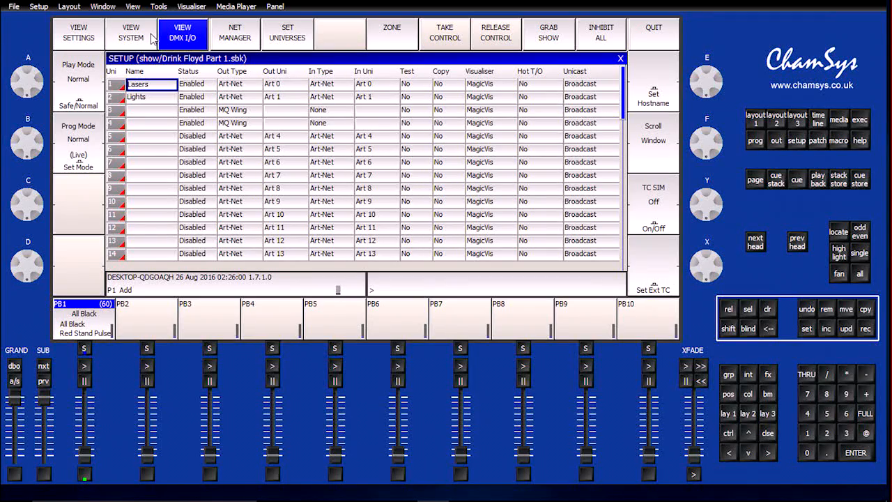
click(78, 32)
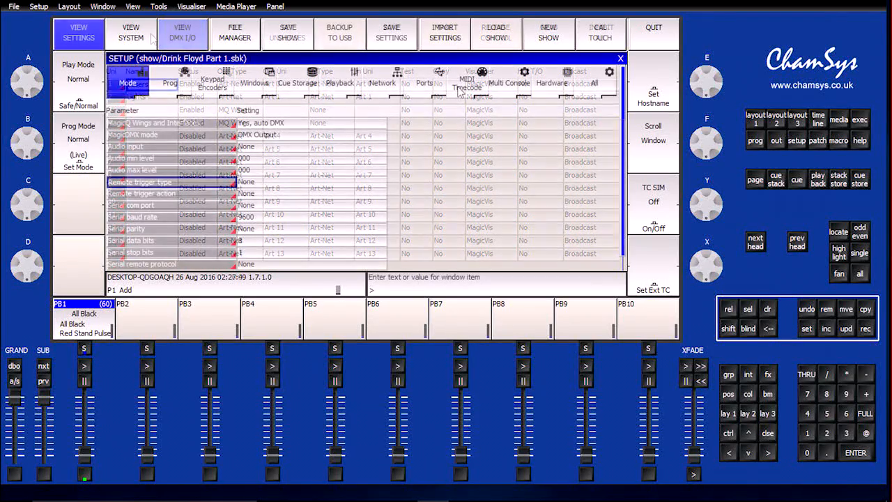
Step: Set timecode frame type to SMPTE 30 and timecode decode to Art-Net on the MIDI/Timecode page
click(467, 81)
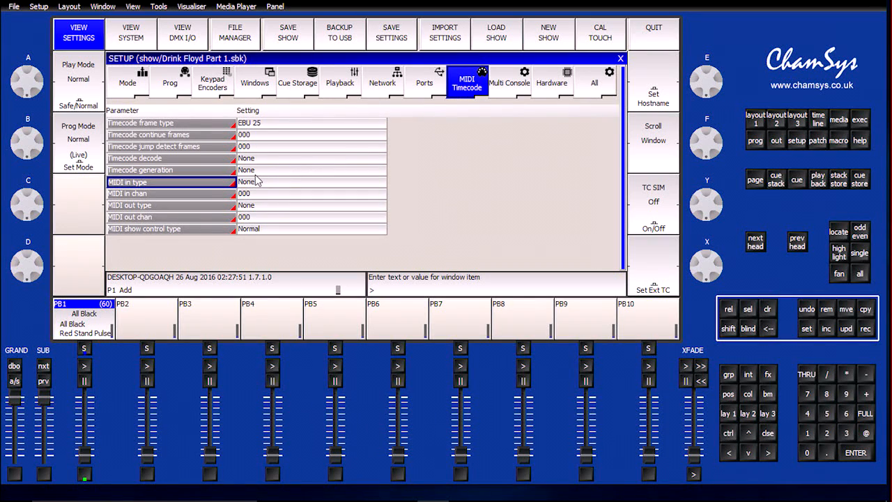
mouse_move(254, 128)
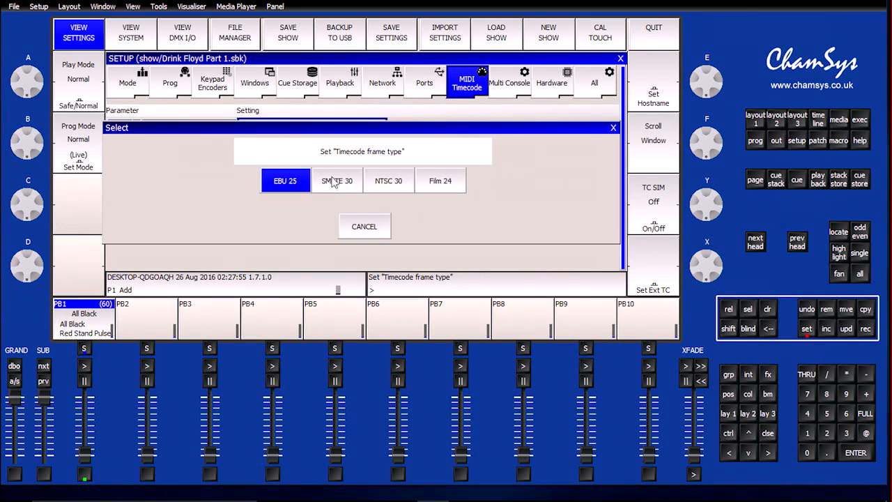
click(337, 181)
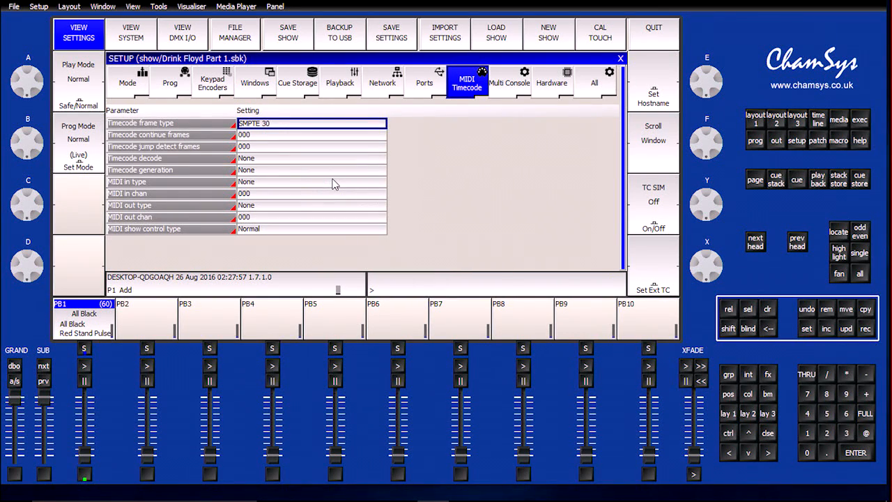
mouse_move(203, 155)
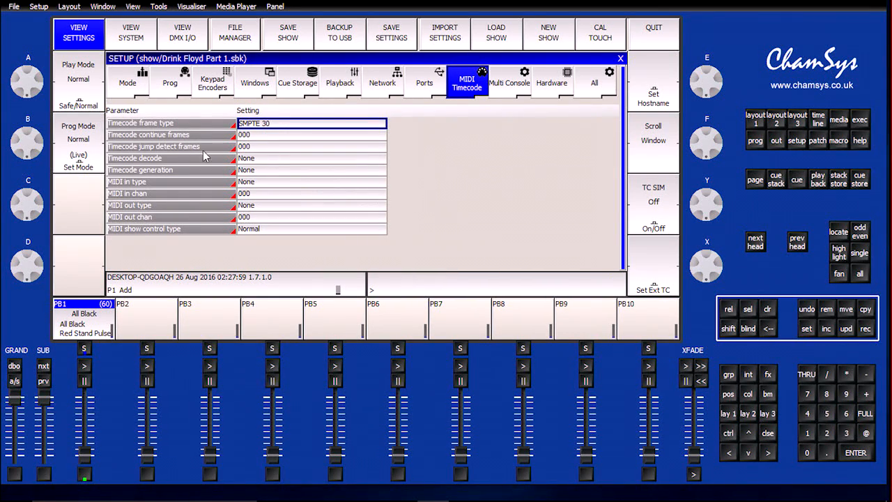
click(170, 159)
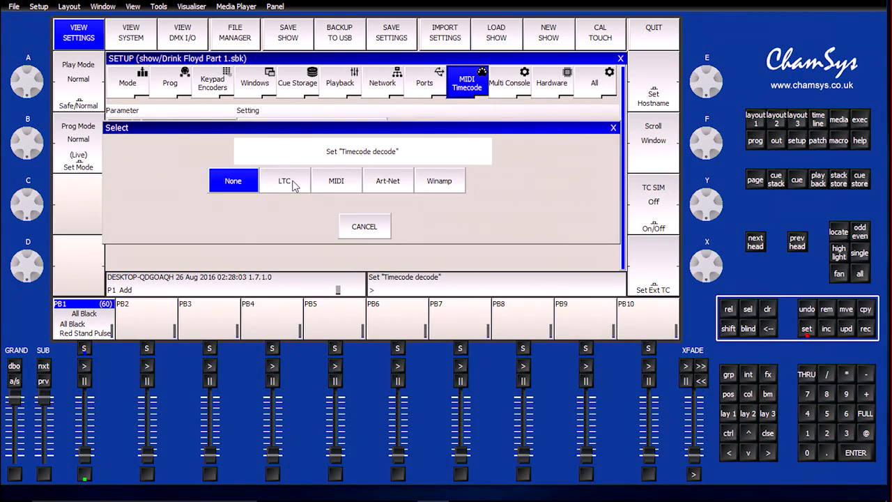
mouse_move(398, 184)
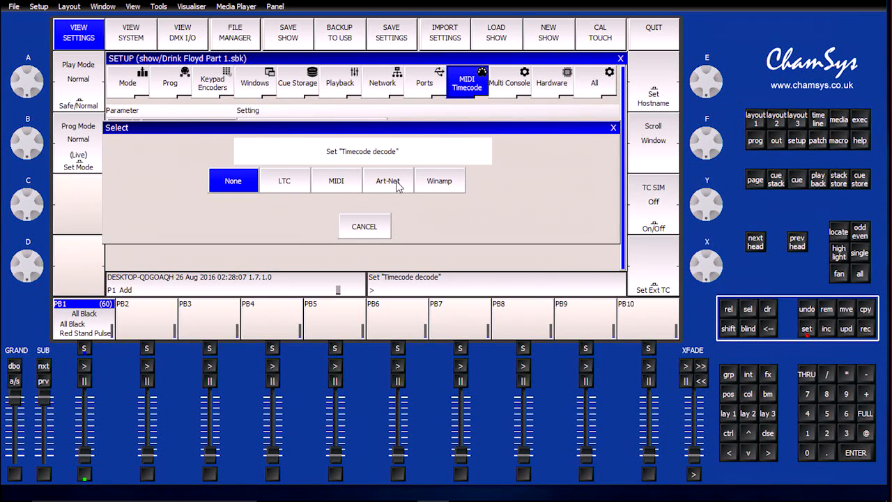
click(387, 181)
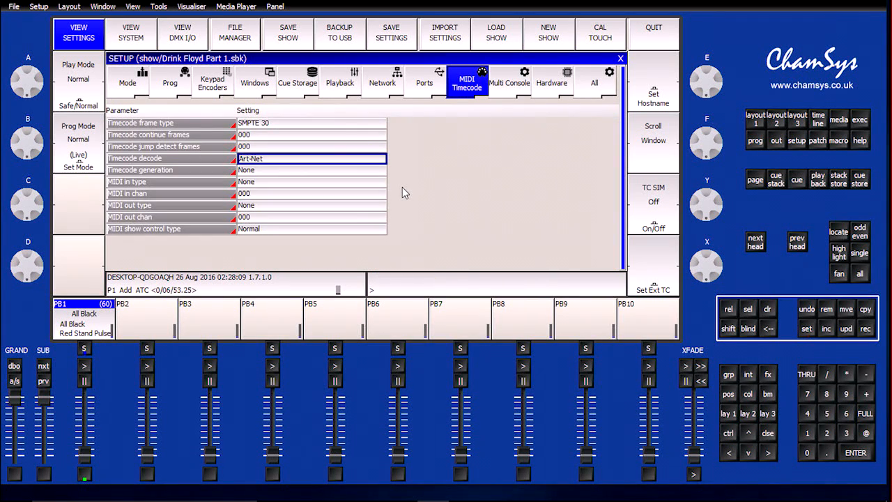
mouse_move(142, 298)
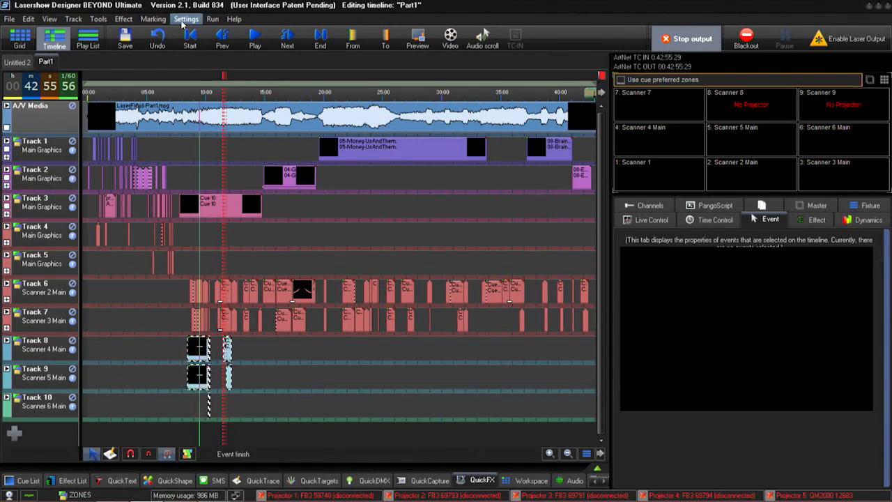
Step: Reach the Timecode Out page of Beyond's Configuration dialog
click(185, 20)
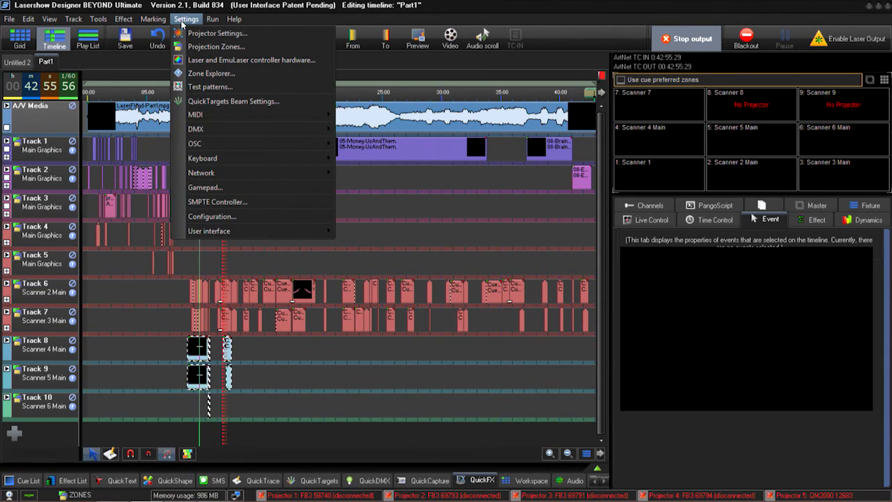
mouse_move(200, 172)
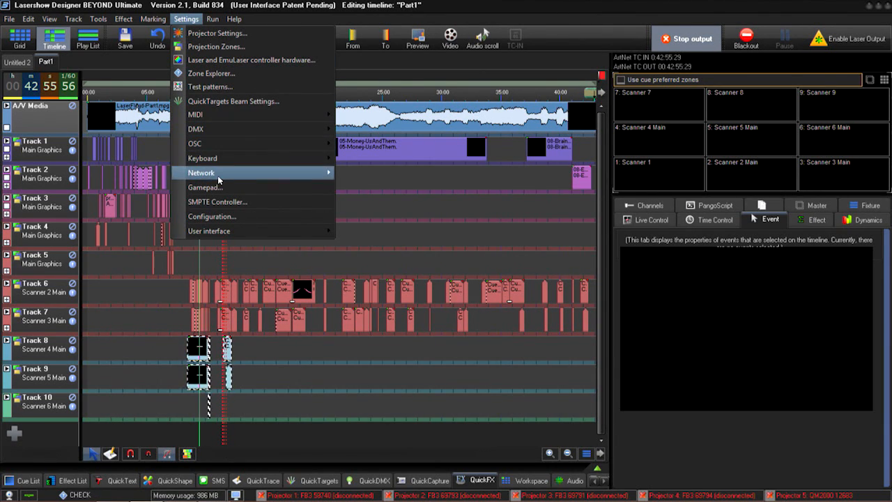
click(212, 217)
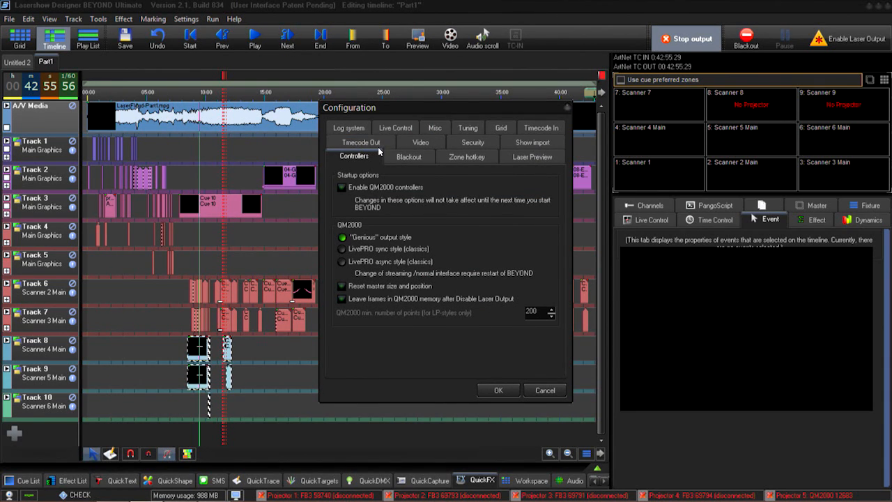
click(359, 142)
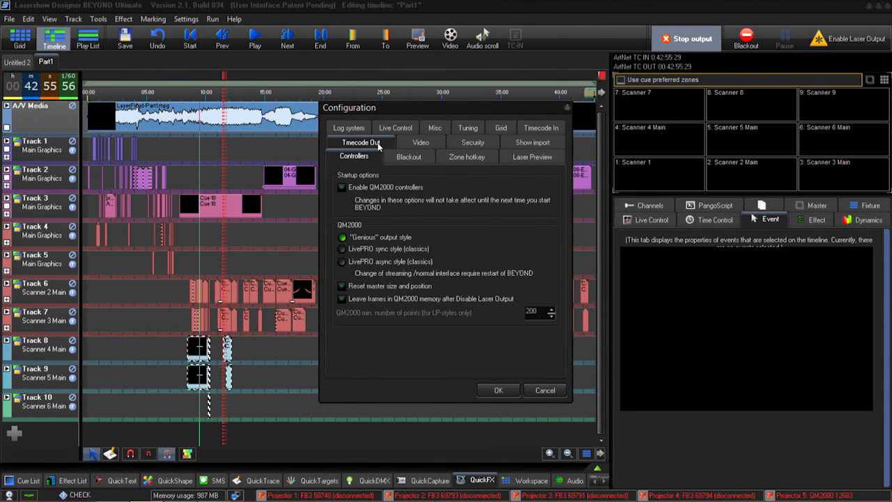
click(360, 142)
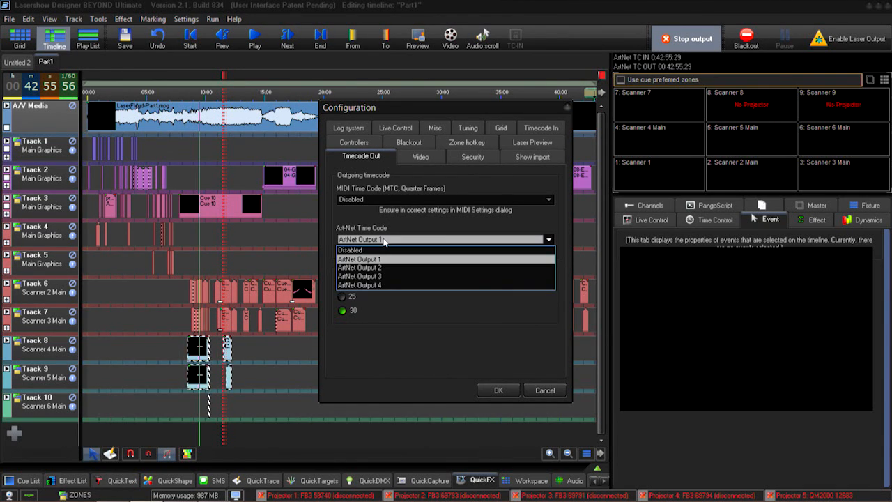
Step: Send Art-Net Time Code on ArtNet Output 1 at 30 fps and confirm with OK
click(352, 249)
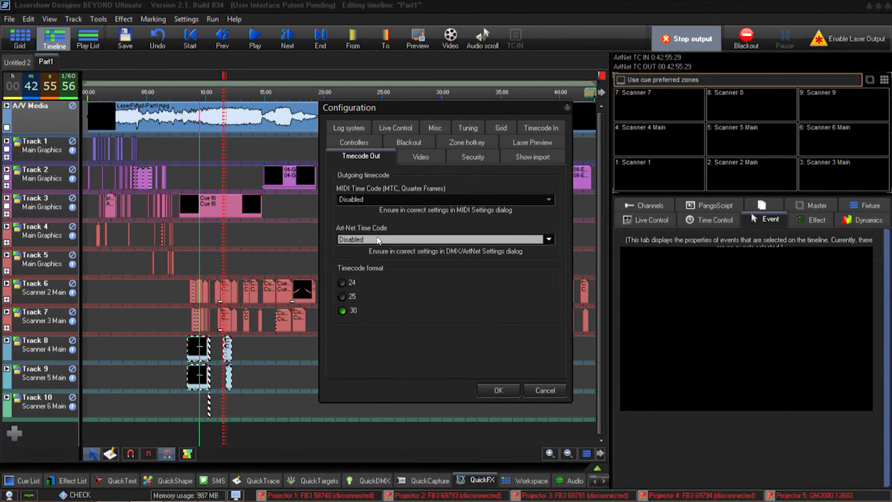
click(548, 240)
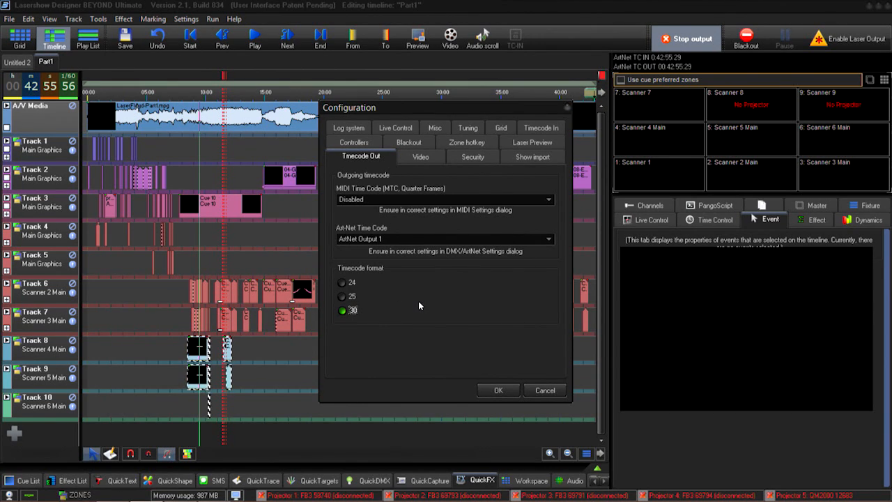
mouse_move(446, 254)
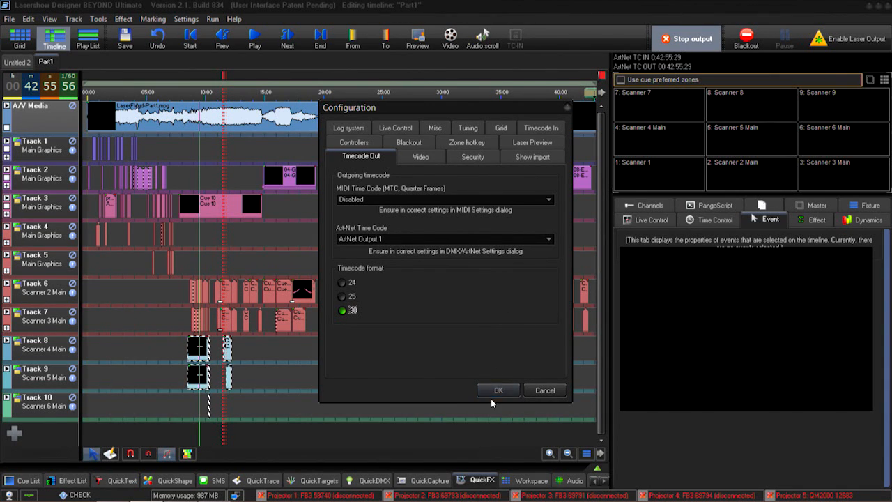
click(499, 390)
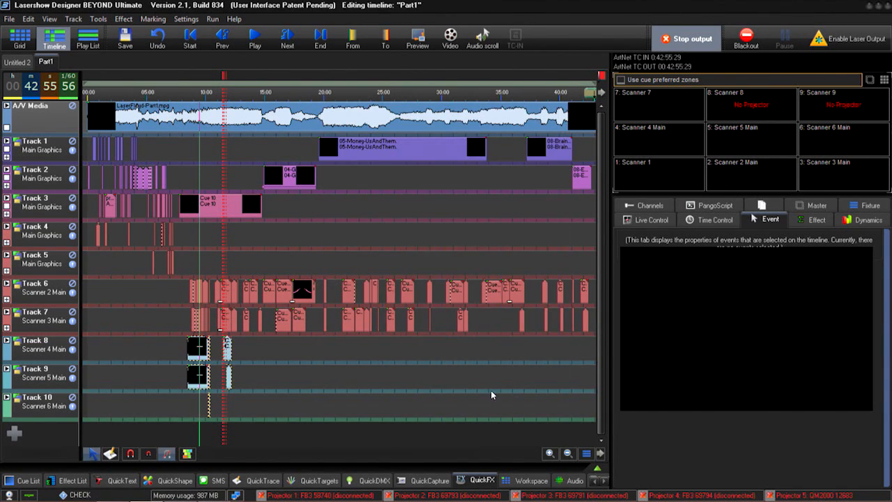
Step: Select output Universe 1 in the DMX / ArtNet Settings dialog
click(185, 20)
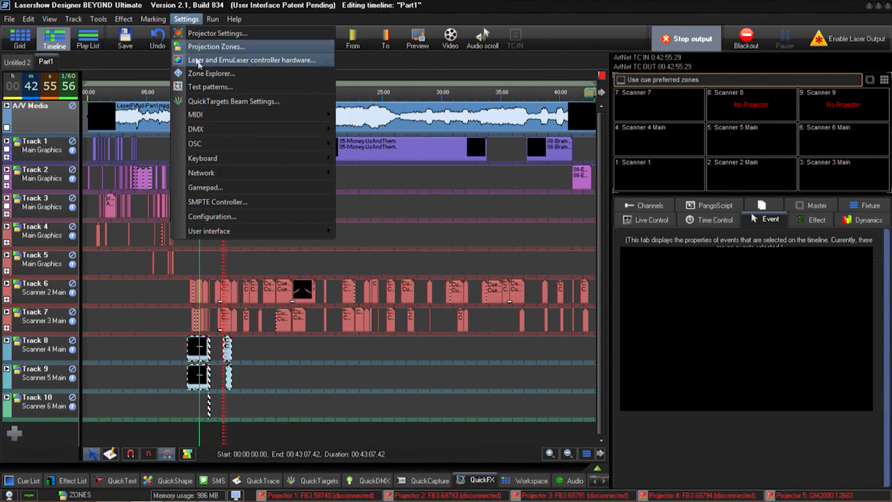
mouse_move(195, 128)
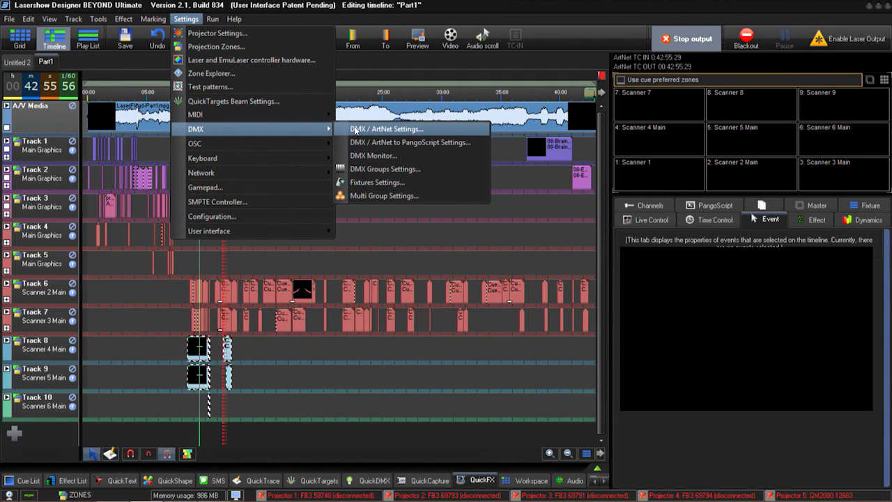
click(388, 128)
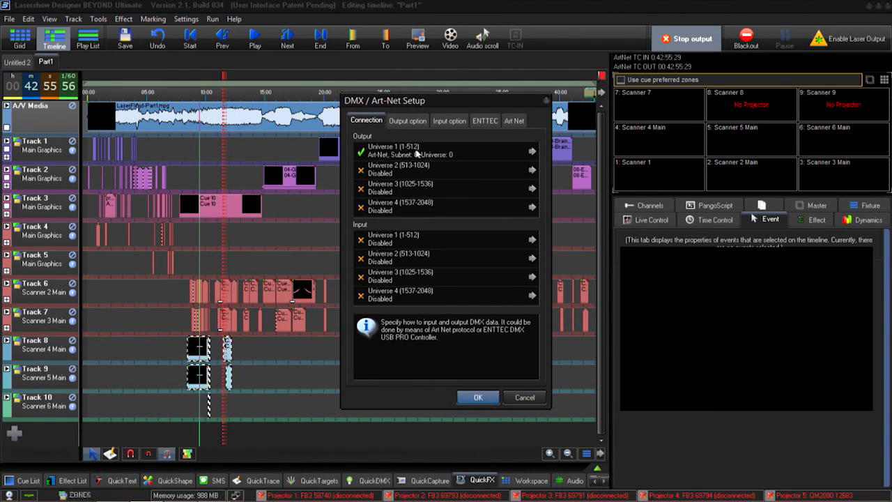
click(446, 151)
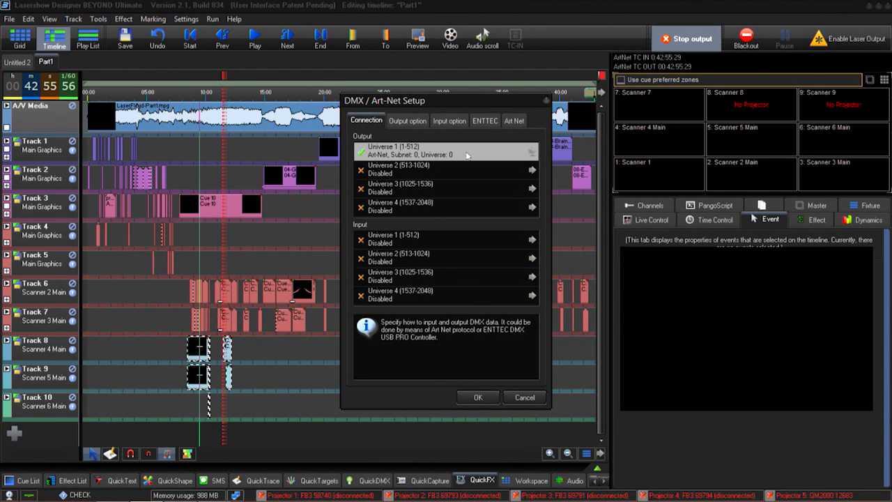
Step: Switch Universe 1 to Art-Net output on subnet 0, universe 0, and confirm the DMX setup
click(533, 153)
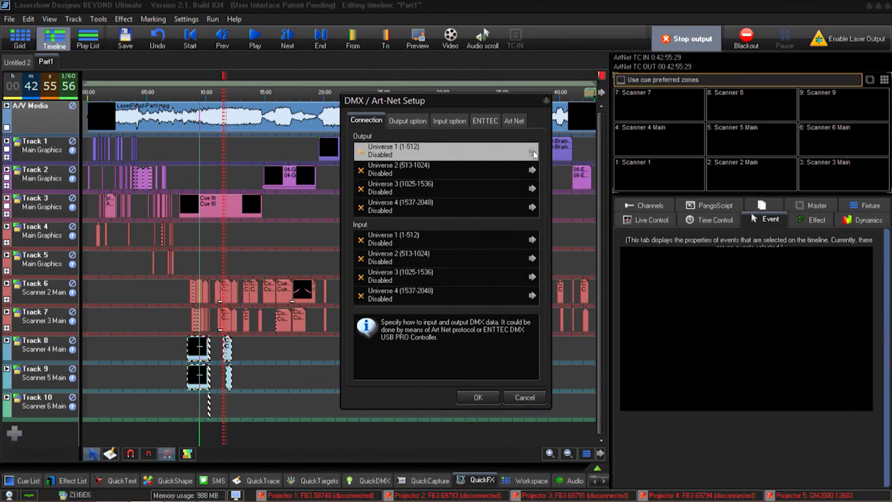
click(532, 151)
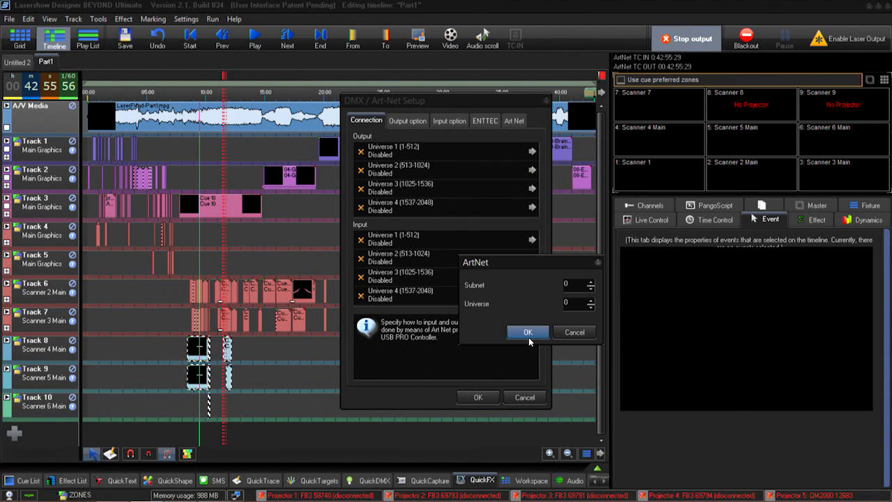
click(527, 332)
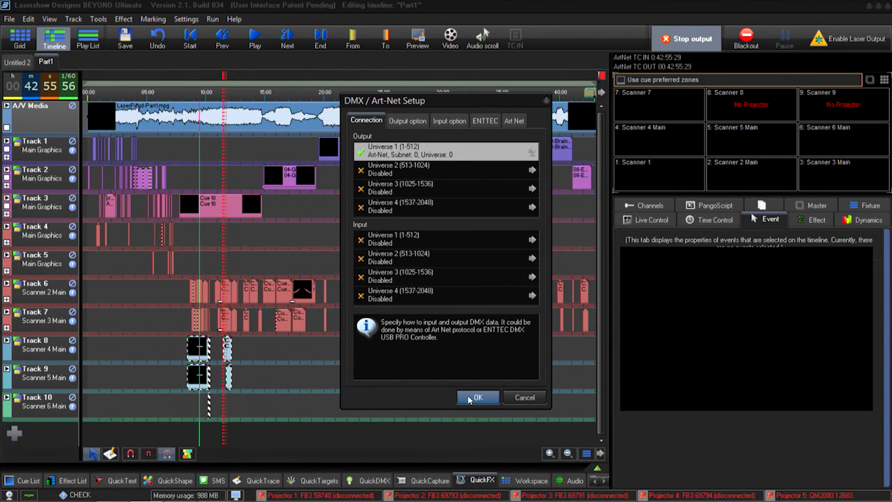
click(10, 20)
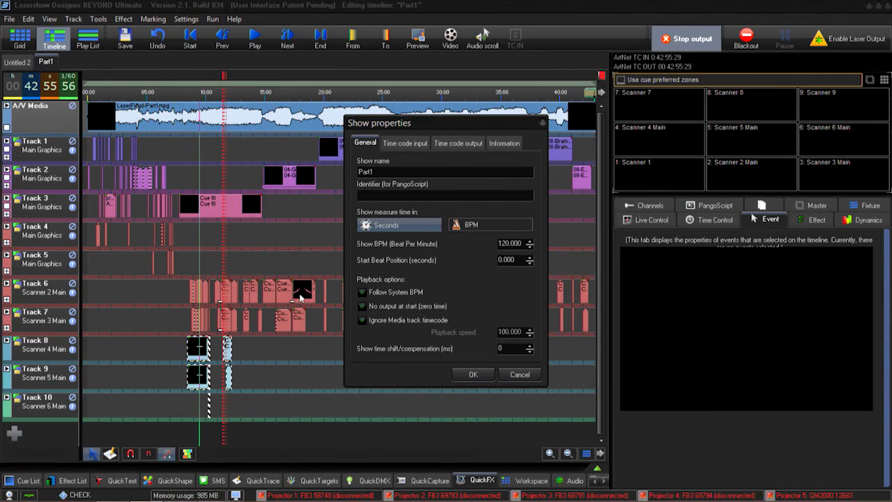
mouse_move(446, 161)
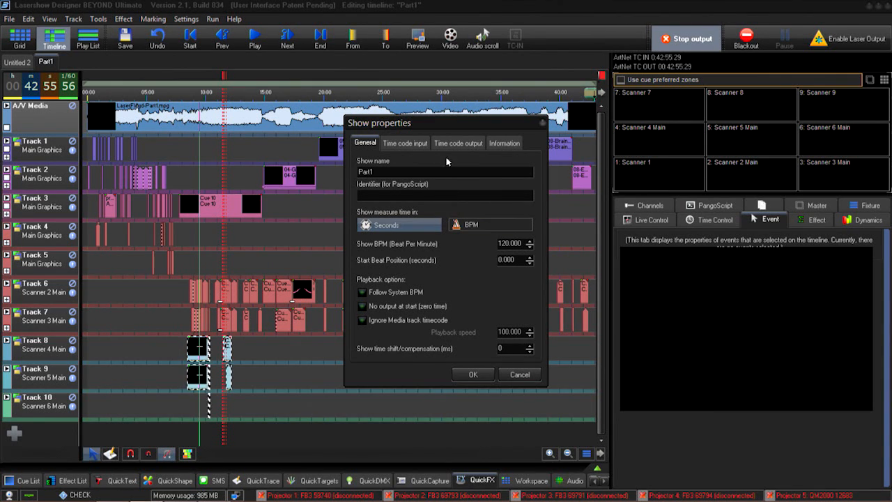
Step: Tick Enable outgoing timecode with offset 0 added to timeline time
click(457, 142)
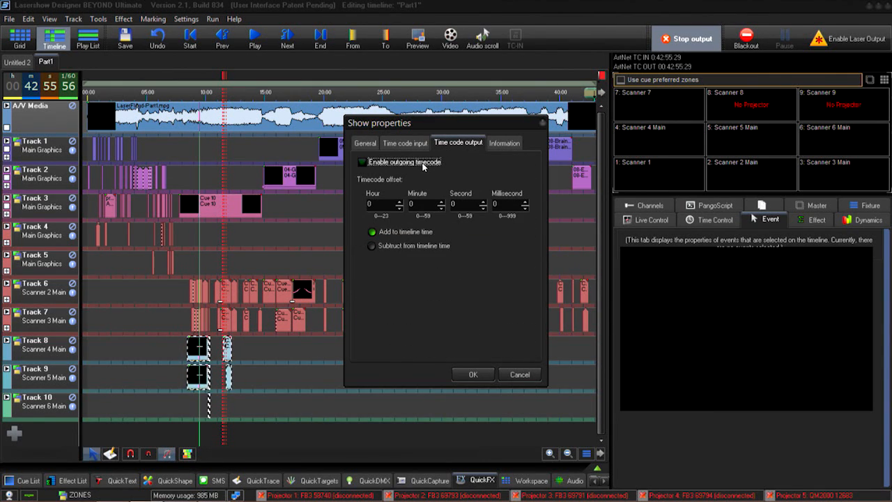
click(363, 162)
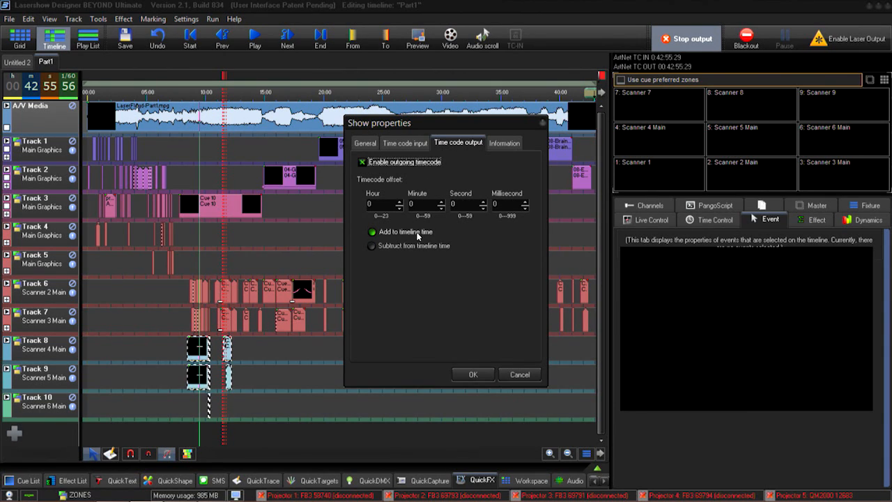